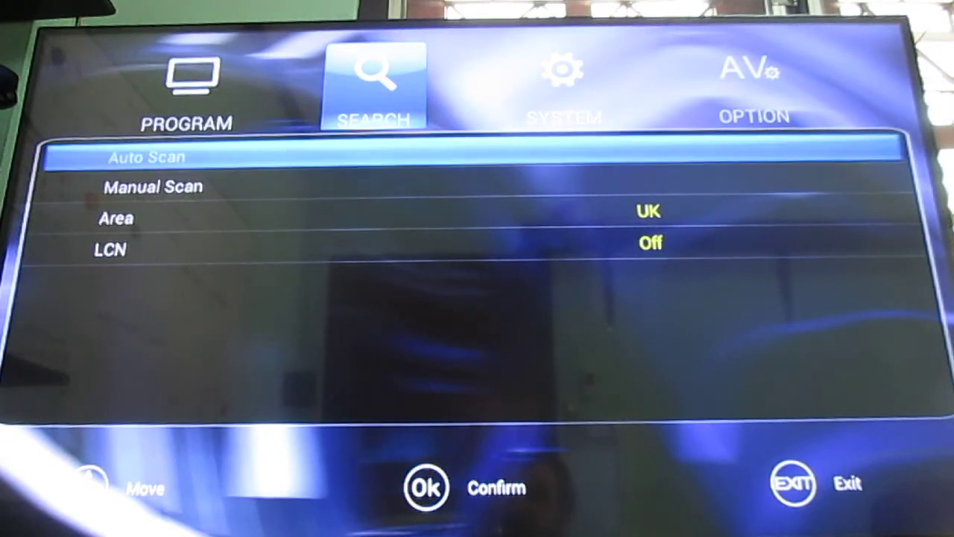
- Move to the SEARCH tab showing Auto Scan, Manual Scan, Area UK and LCN off
key(Down)
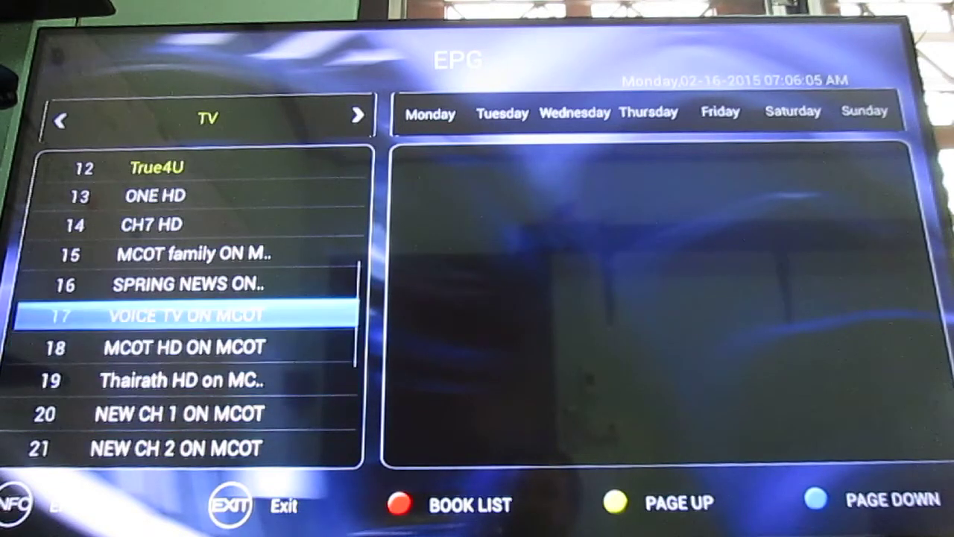
- Select EPG under PROGRAM to show the guide with True4U, ONE HD and CH7 HD
key(Up)
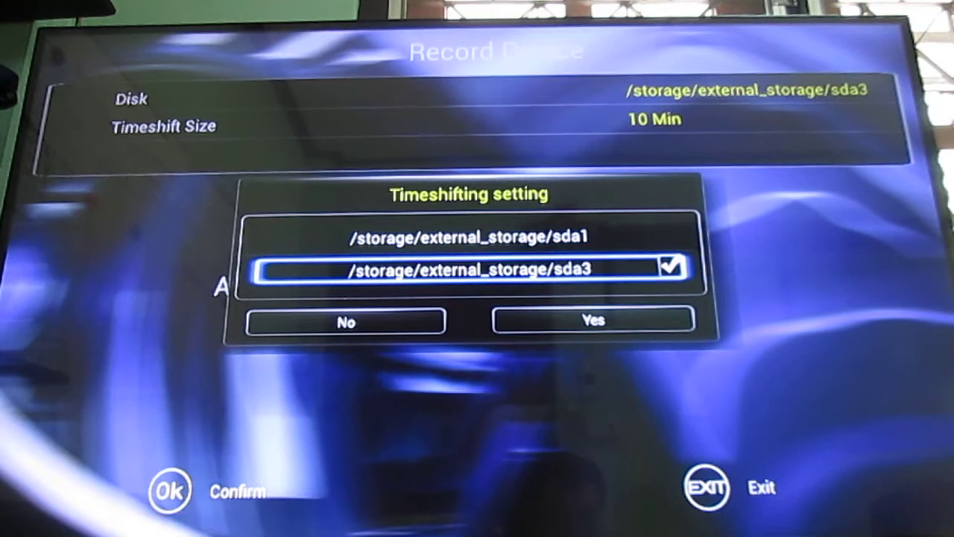
- Confirm sda3 as the timeshifting disk with a 10 Min timeshift size
click(594, 319)
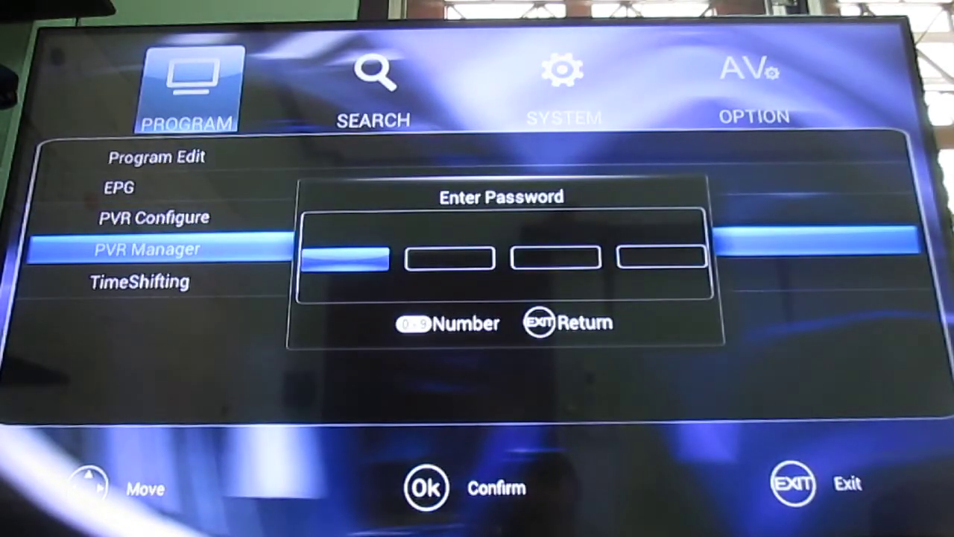
- Enter the PVR Manager password and highlight the 2015-02-16 .ts recording
key(1)
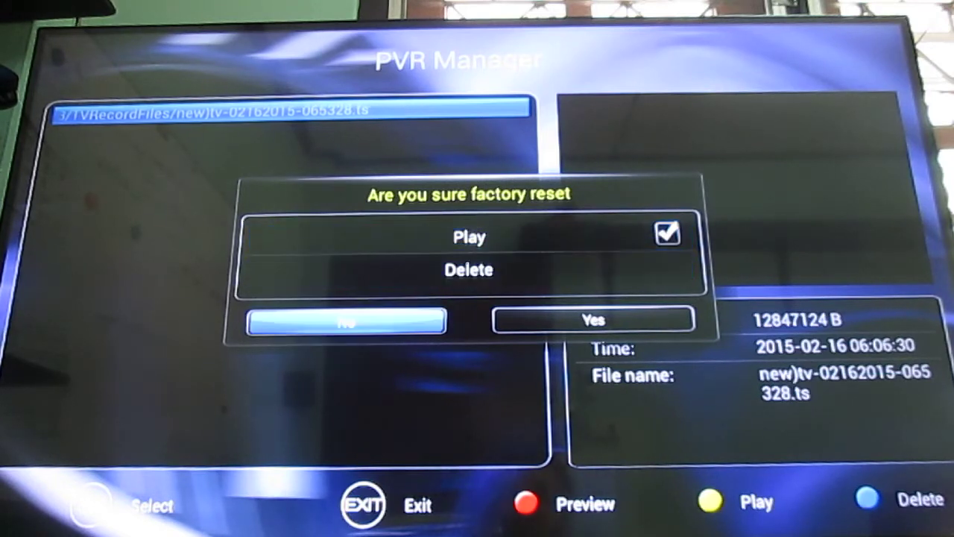
key(Right)
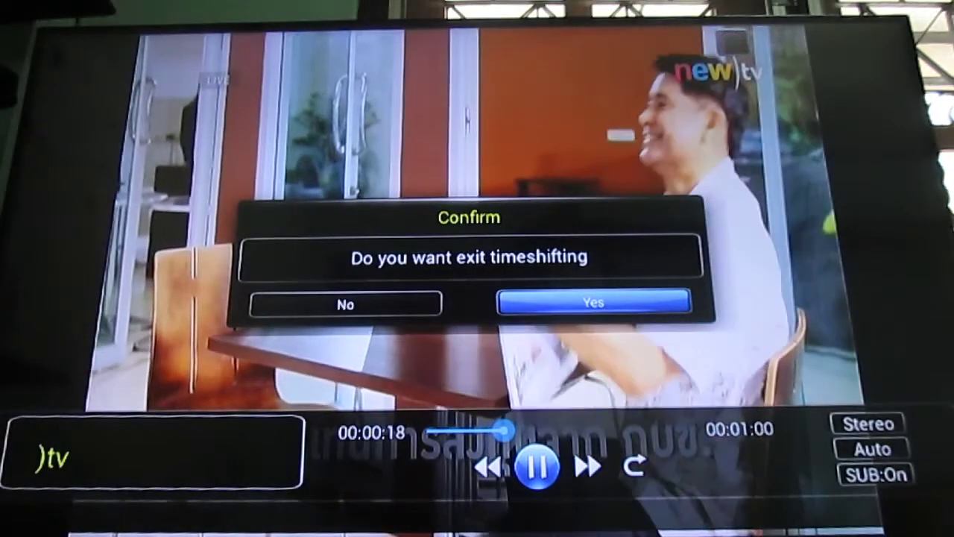
- Return to the main menu and highlight PROGRAM with its Program Edit, EPG, PVR entries
key(Left)
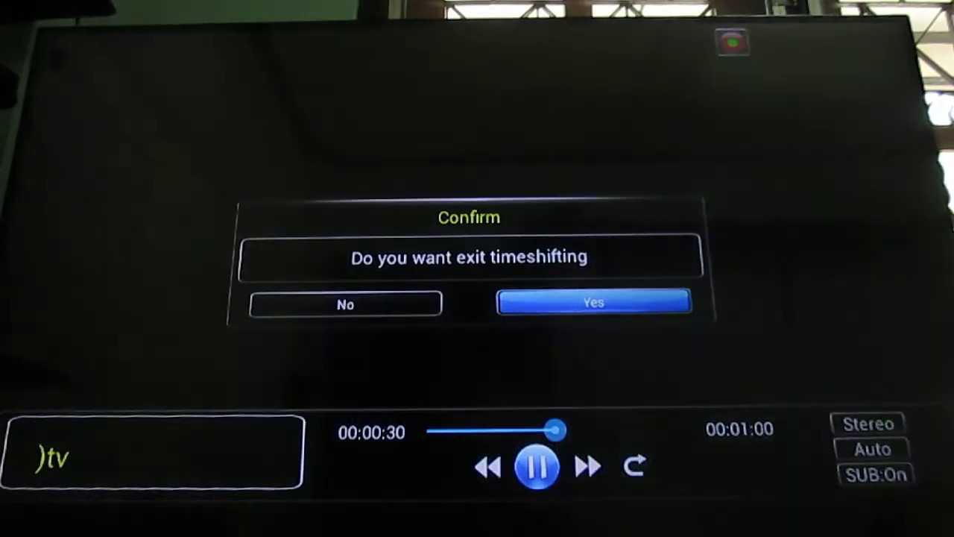
click(593, 301)
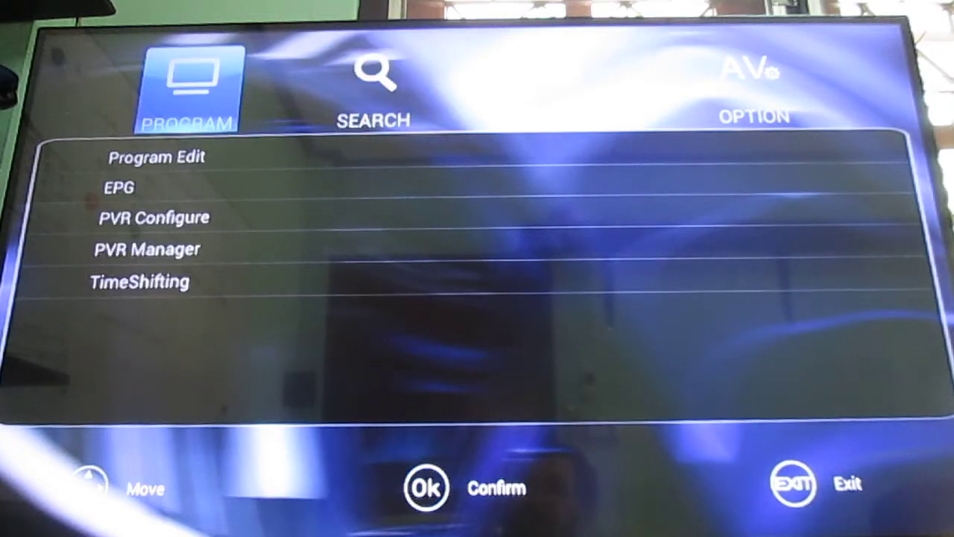
key(Down)
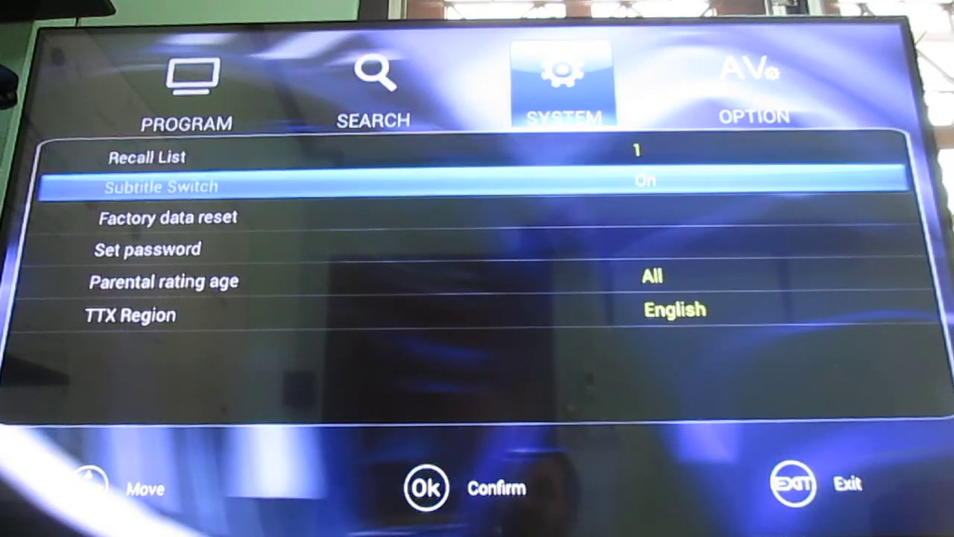
- Step down the SYSTEM entries: recall list, subtitle switch, factory reset, password, parental rating
key(Down)
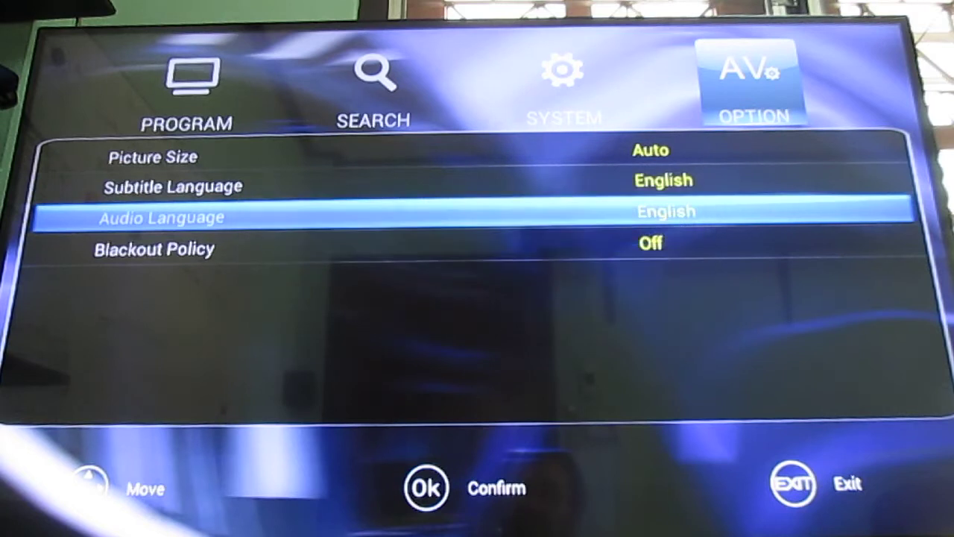
- Step down the OPTION entries: Picture Size Auto, Subtitle Language, Audio Language
key(Down)
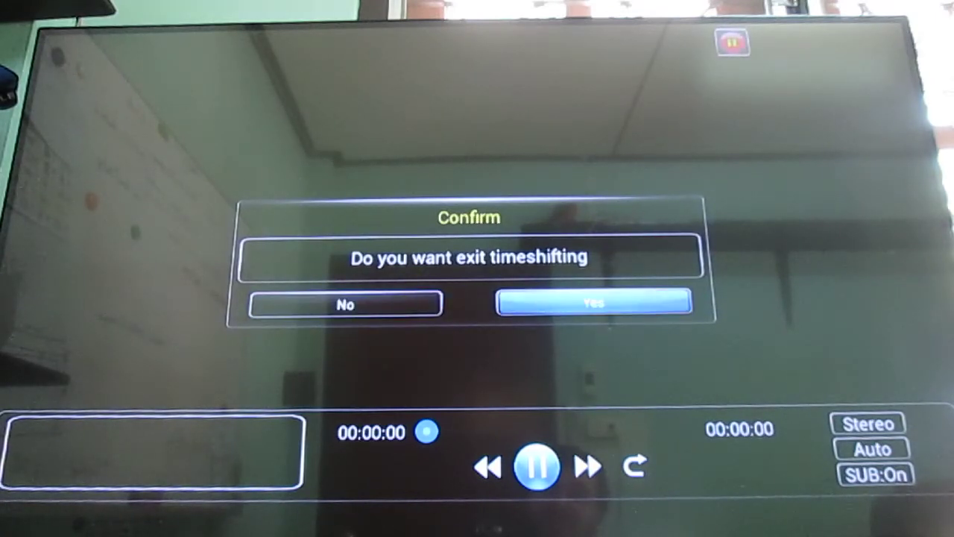
click(595, 303)
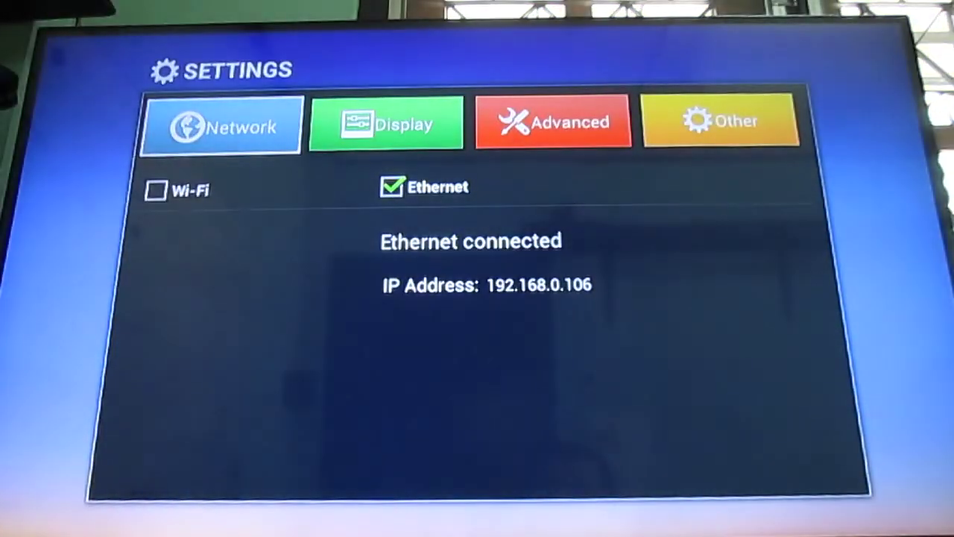
- Select the Other tab showing model MBX DVB-T, Android 4.2.2 and build JDQ39.20140514
click(724, 119)
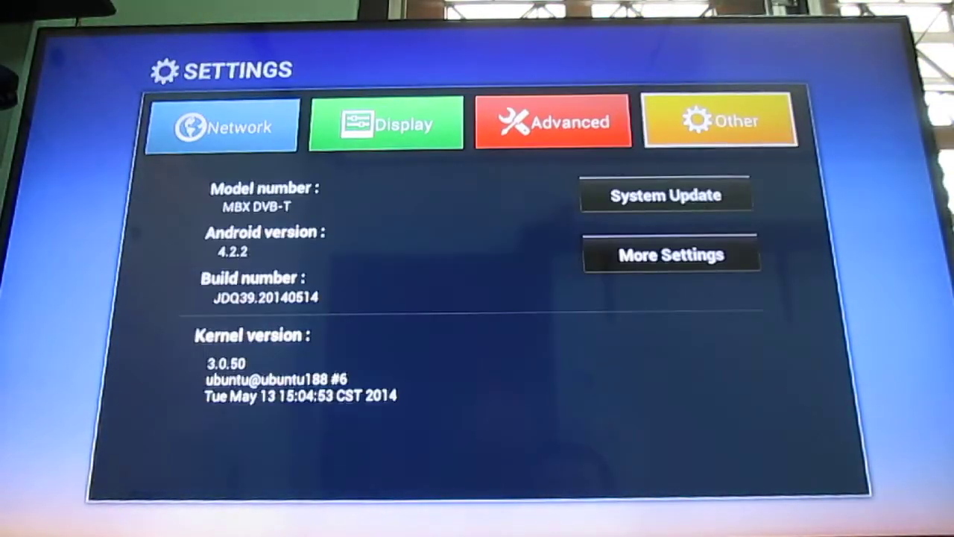